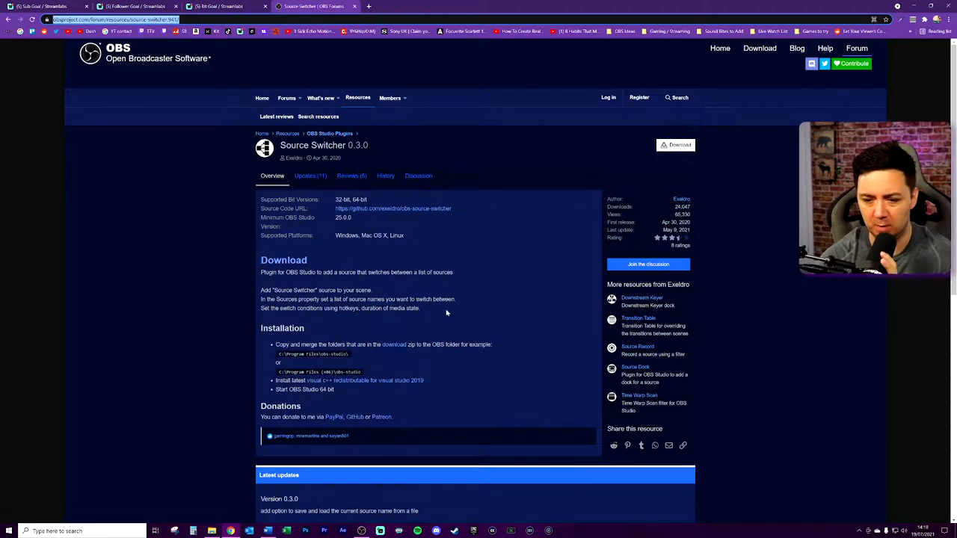
Step: Reveal the Source Switcher 0.3.0 download file list via the Download button
scroll(down, 3)
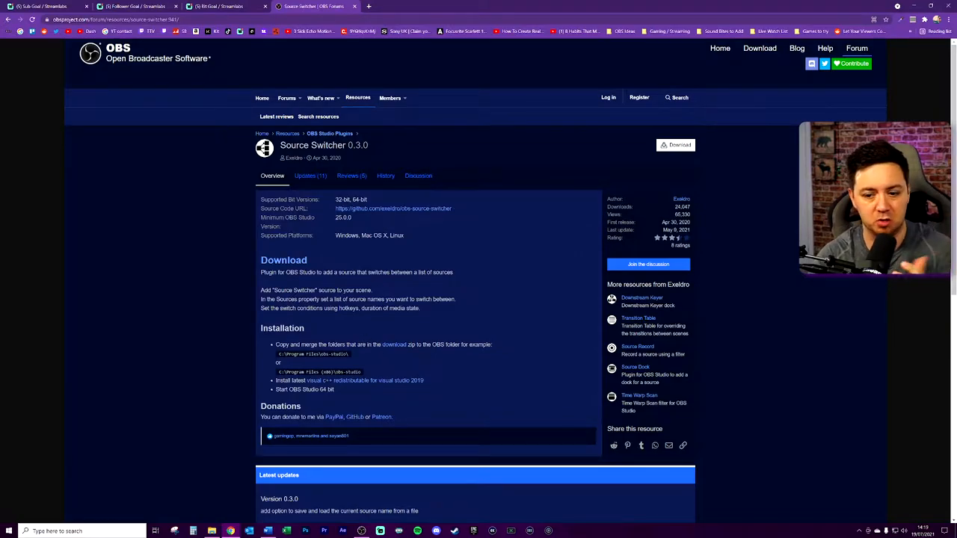
click(676, 144)
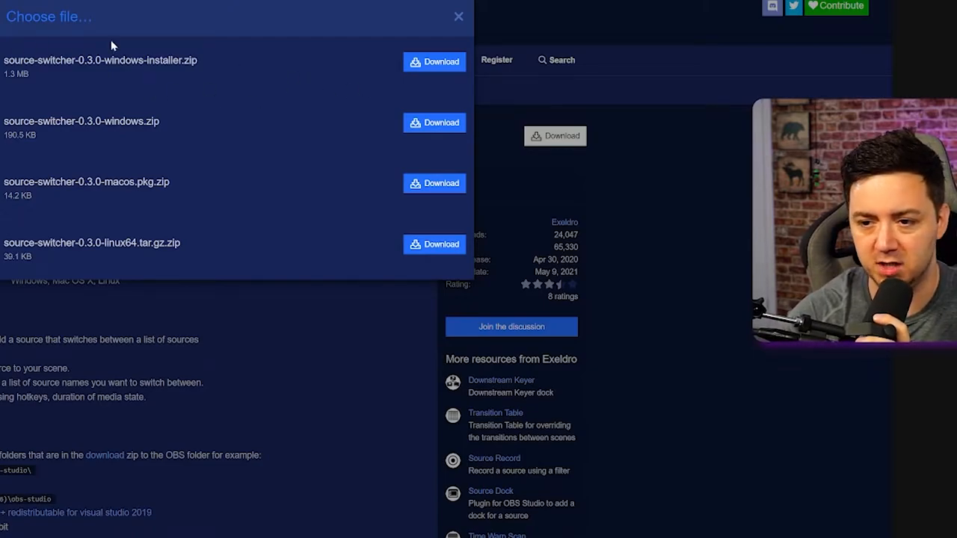
Step: Download source-switcher-0.3.0-windows-installer.zip, extract it to Downloads and launch source-switcher-installer
click(433, 245)
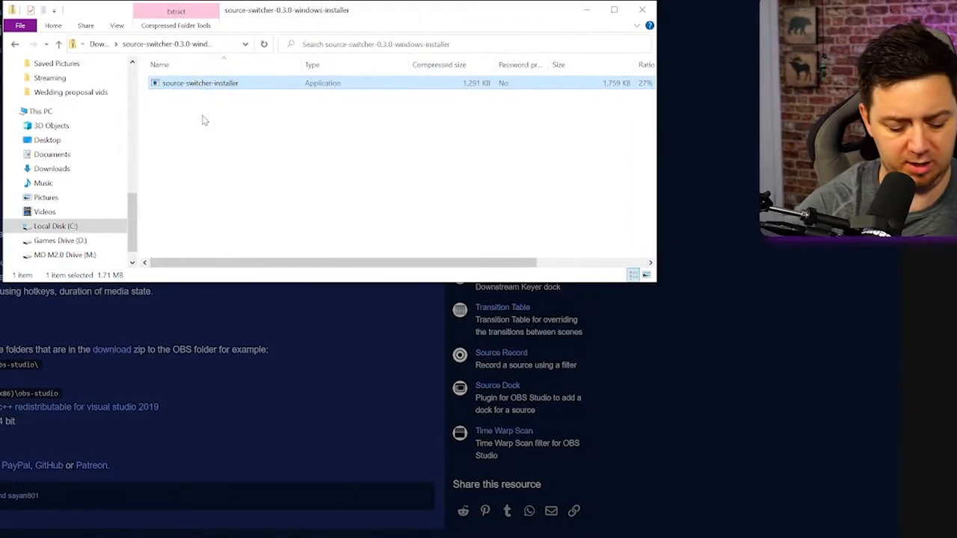
click(13, 43)
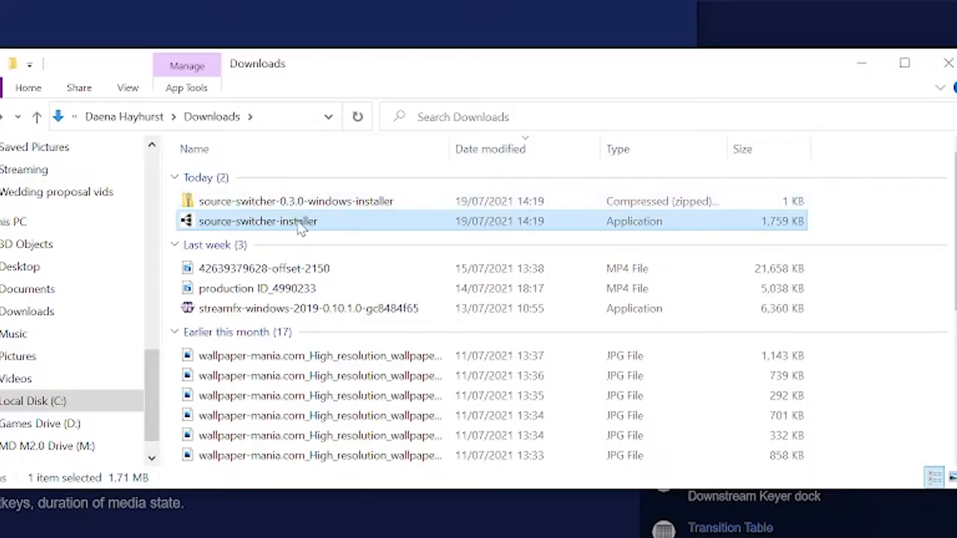
double_click(257, 222)
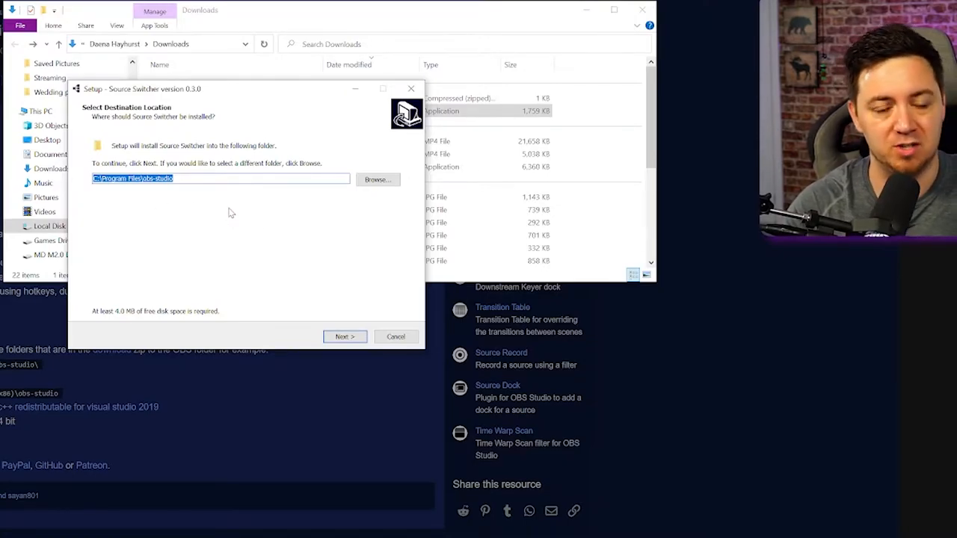
mouse_move(255, 219)
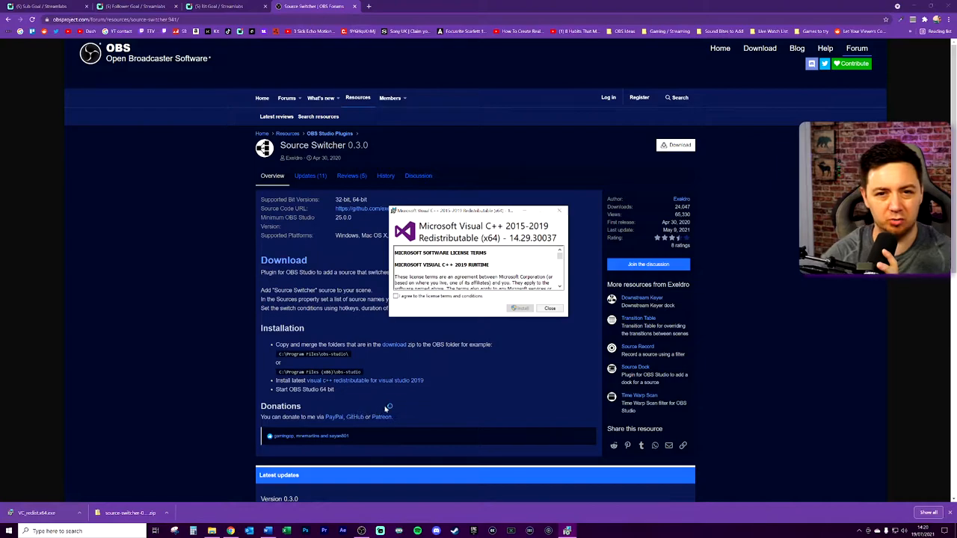
Step: Close the Microsoft Visual C++ 2015-2019 Redistributable setup window
click(521, 308)
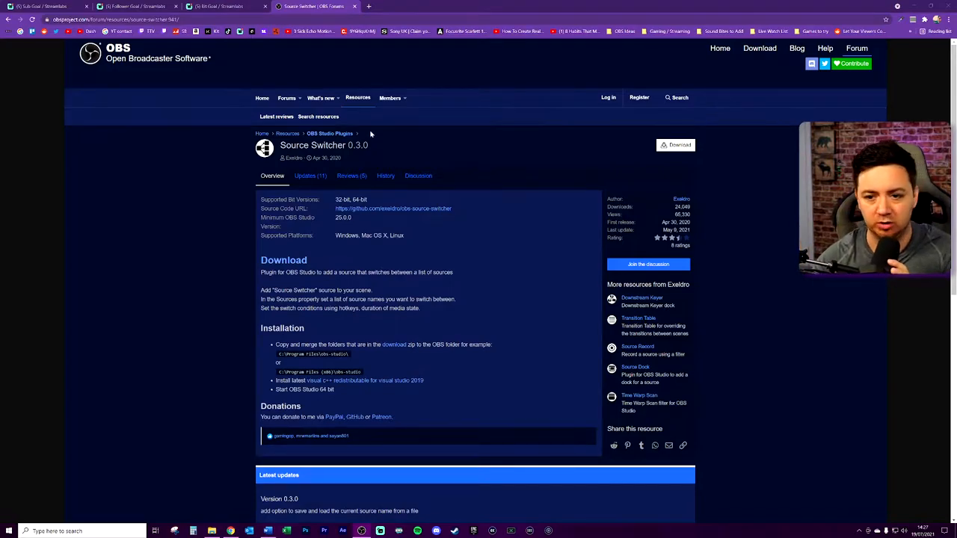
mouse_move(392, 209)
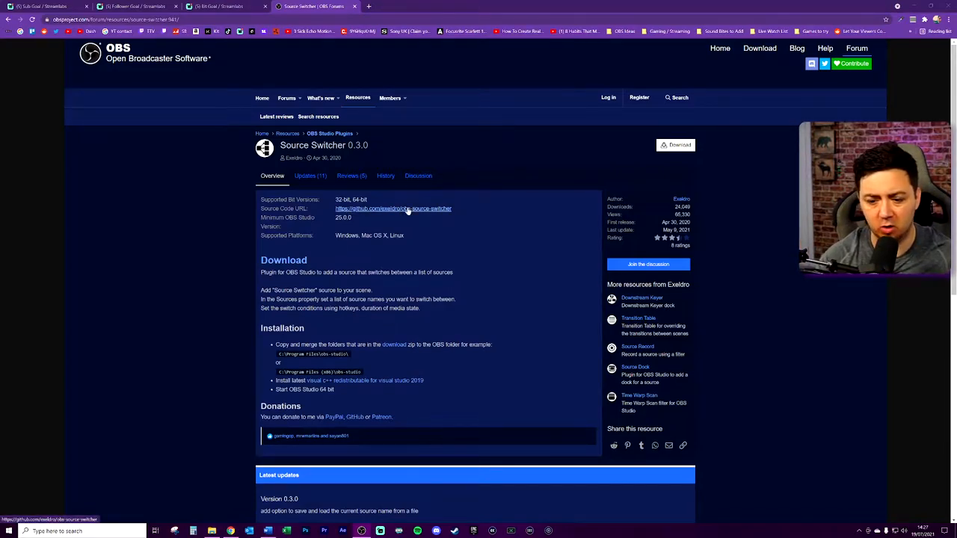
scroll(down, 3)
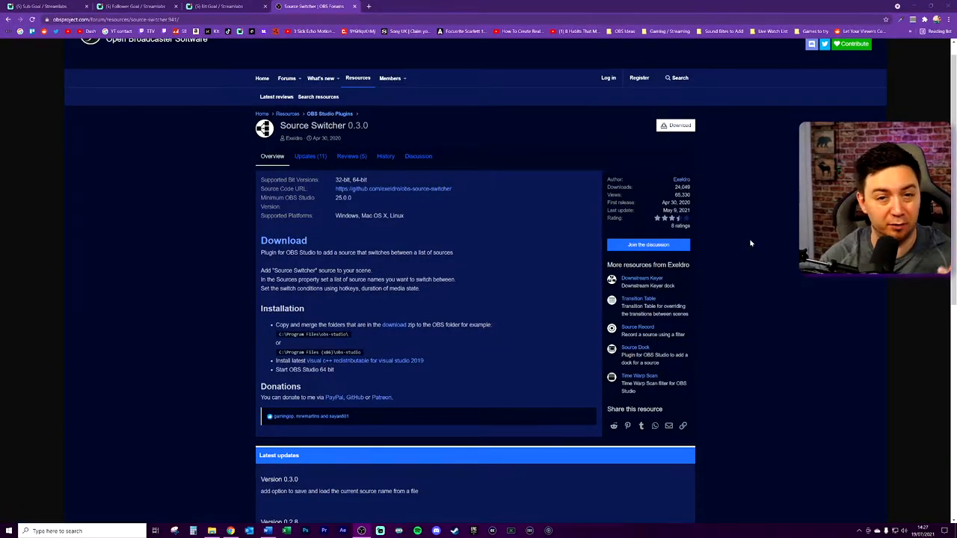
mouse_move(446, 413)
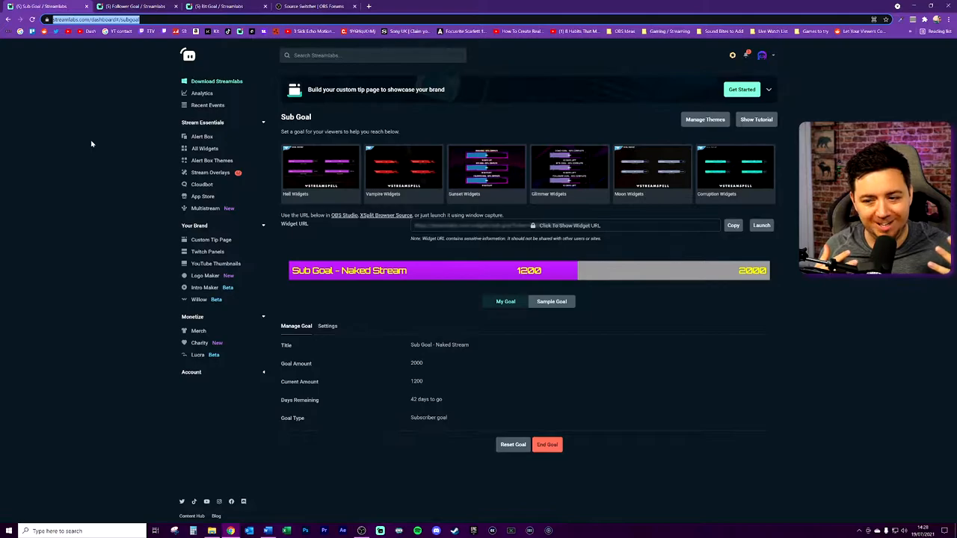
mouse_move(335, 300)
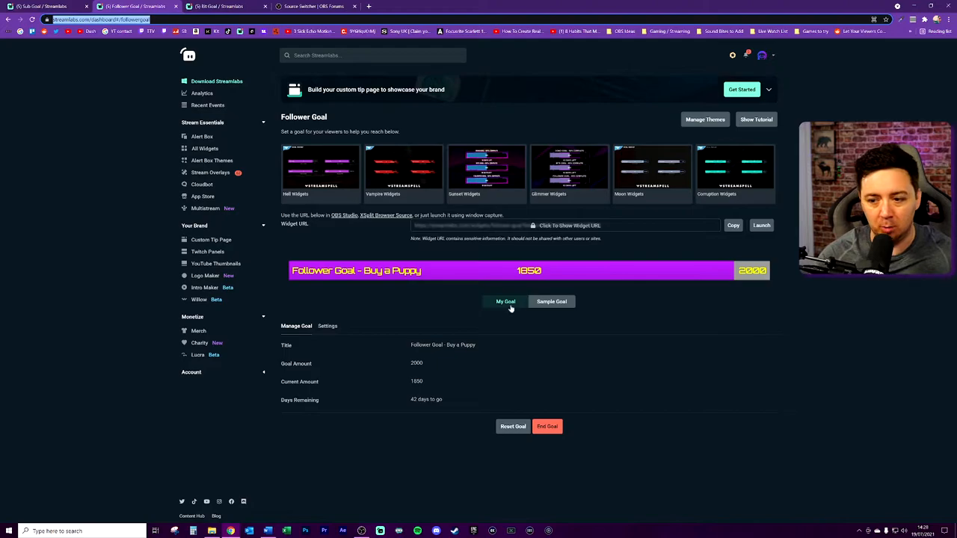
Step: View the Follower Goal widget, then switch to the Bit Goal widget
click(218, 6)
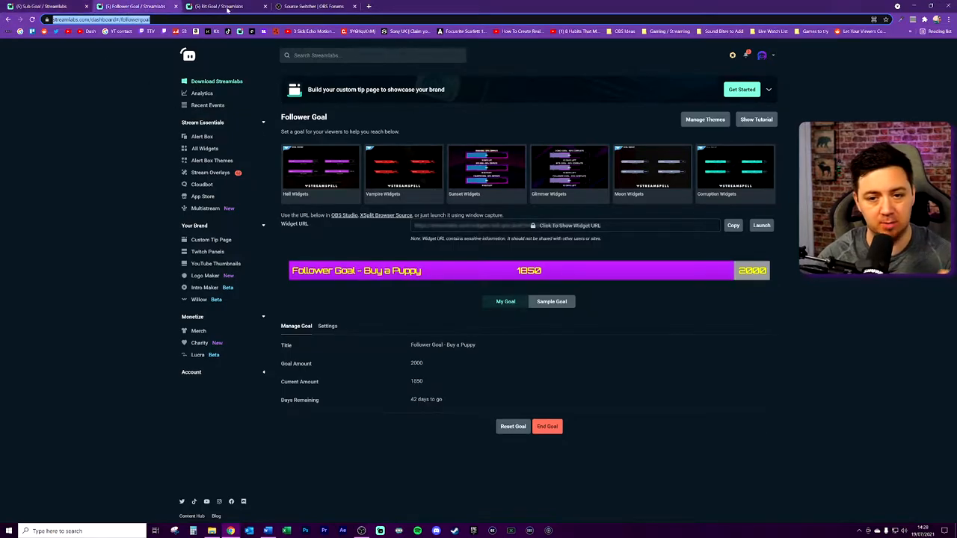
click(224, 6)
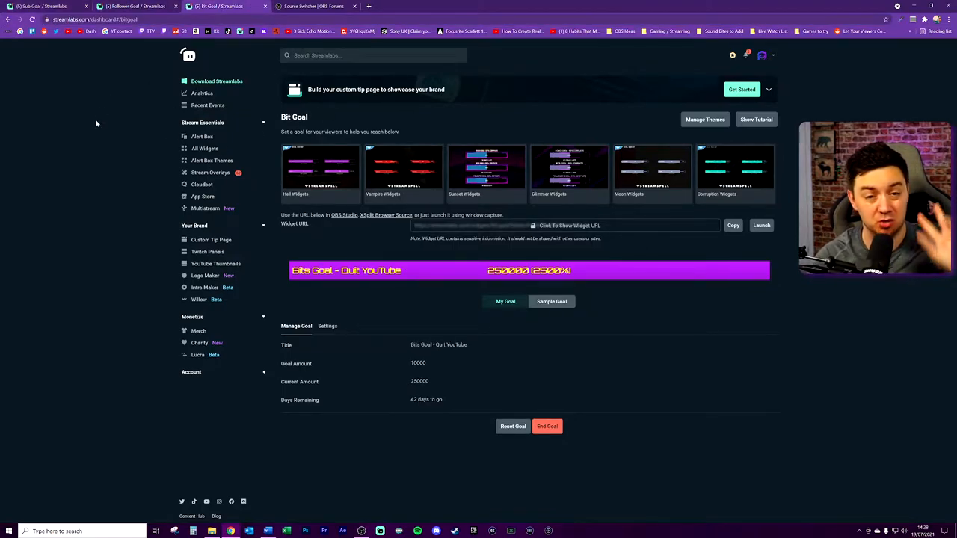
mouse_move(105, 108)
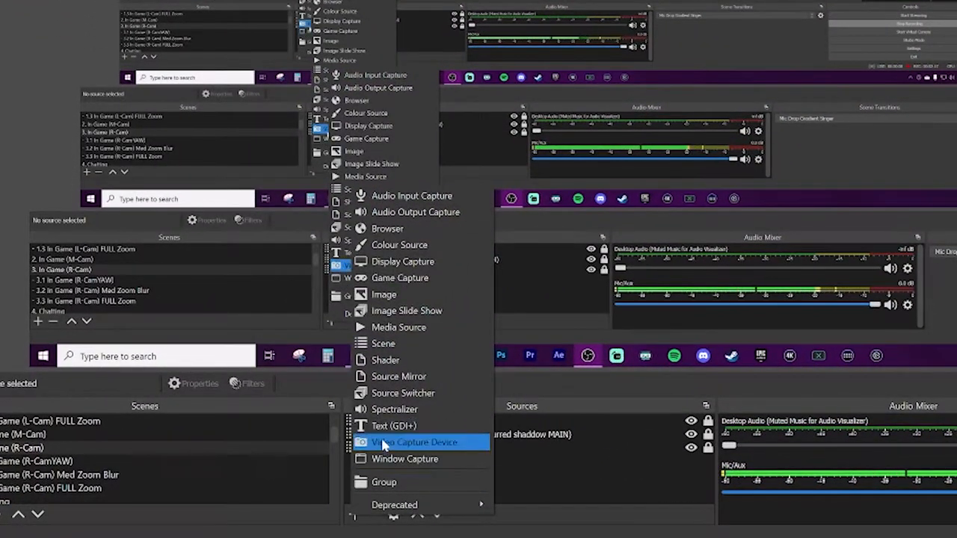
mouse_move(422, 392)
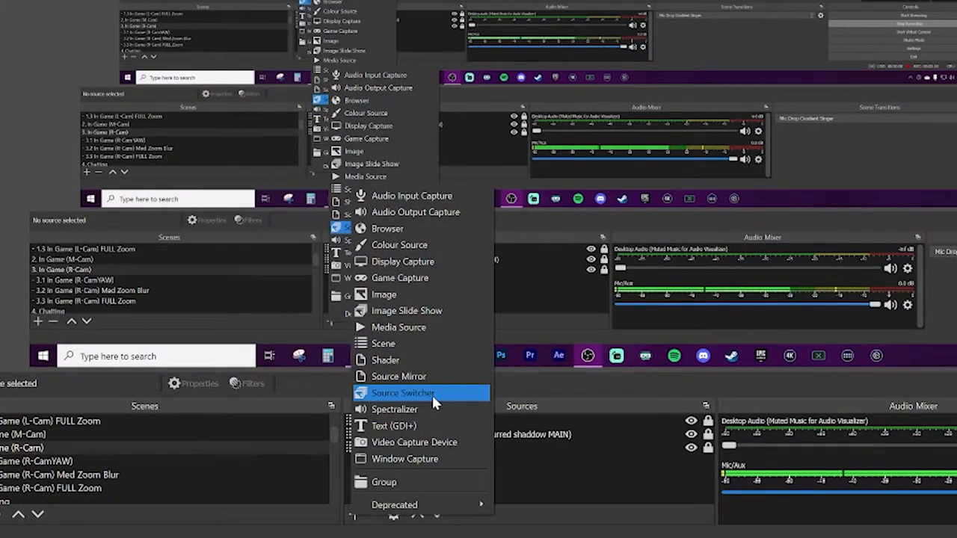
Step: Create a Source Switcher source named 'Source Switcher - GOALS'
click(402, 392)
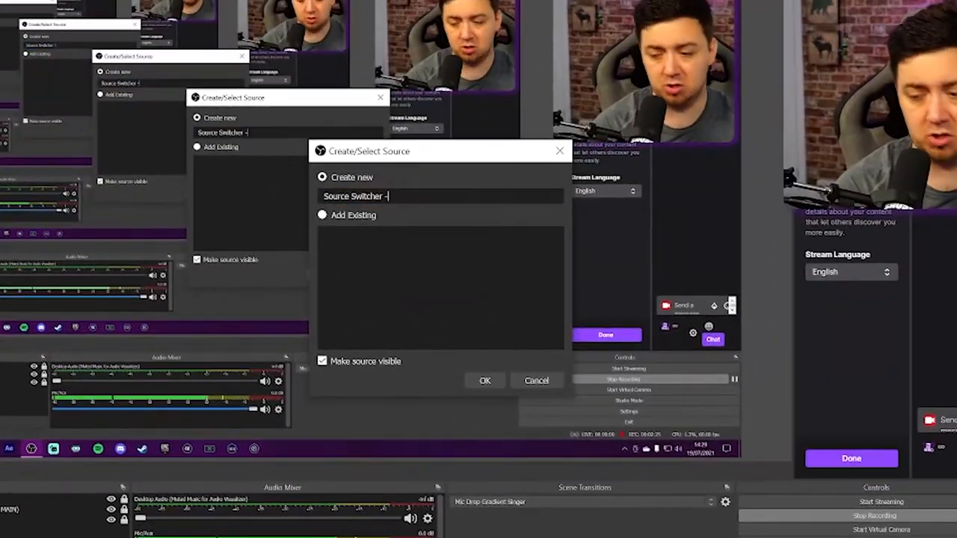
text(GOALS)
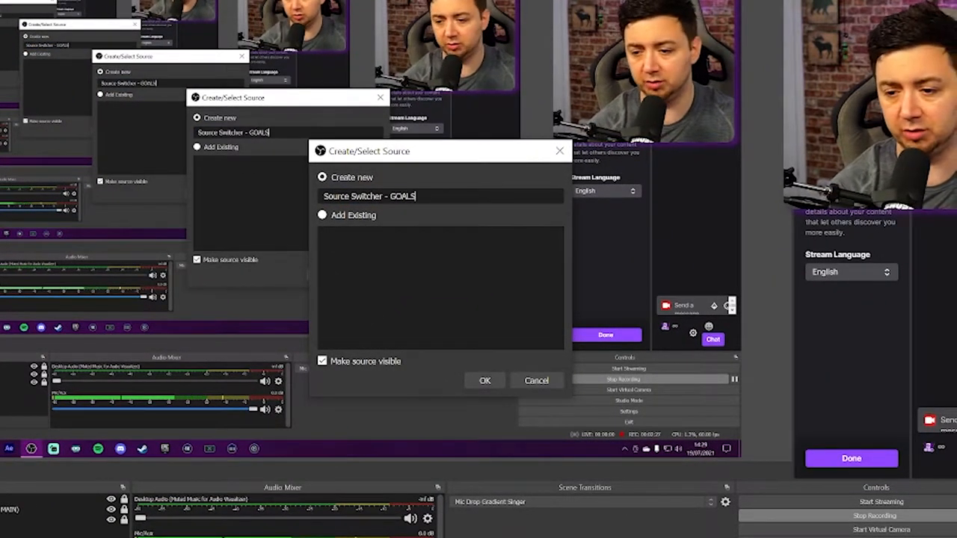
click(484, 381)
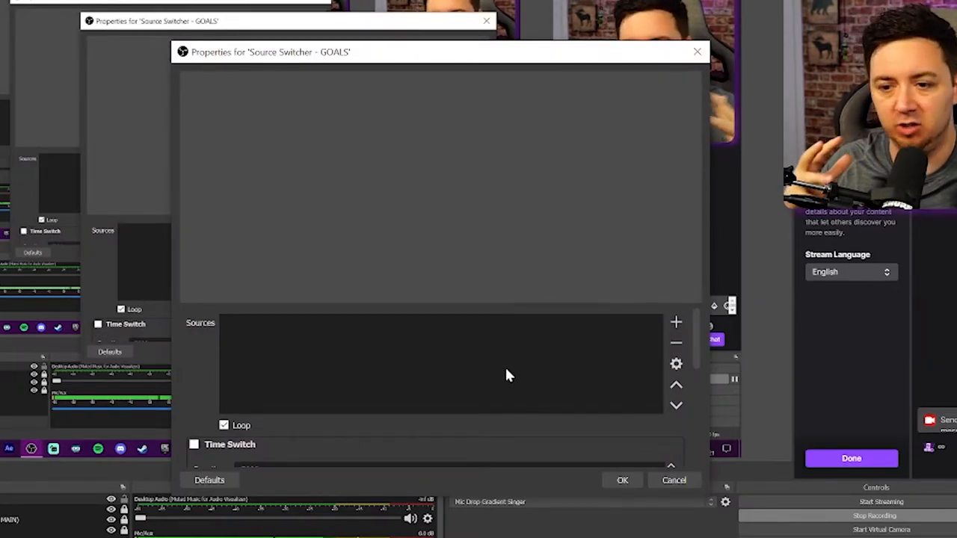
mouse_move(356, 343)
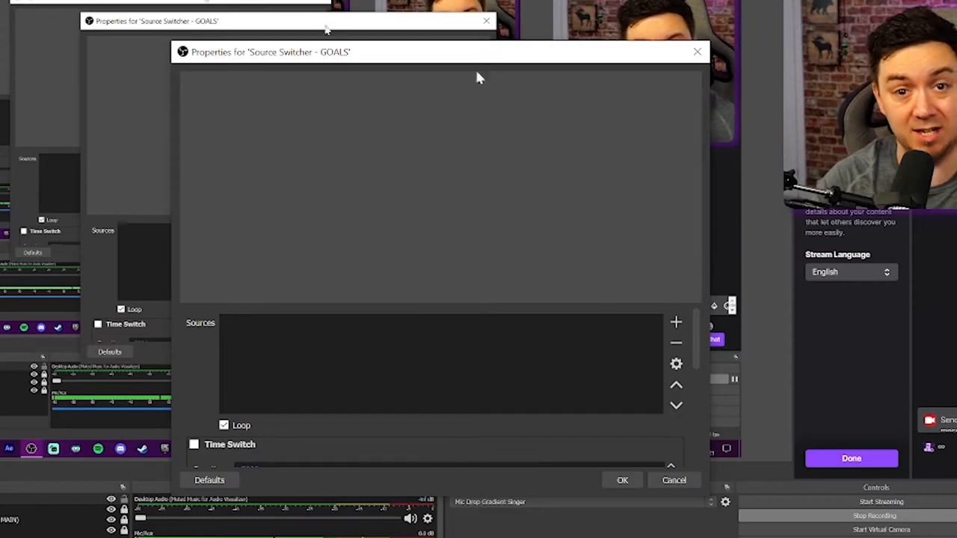
mouse_move(716, 488)
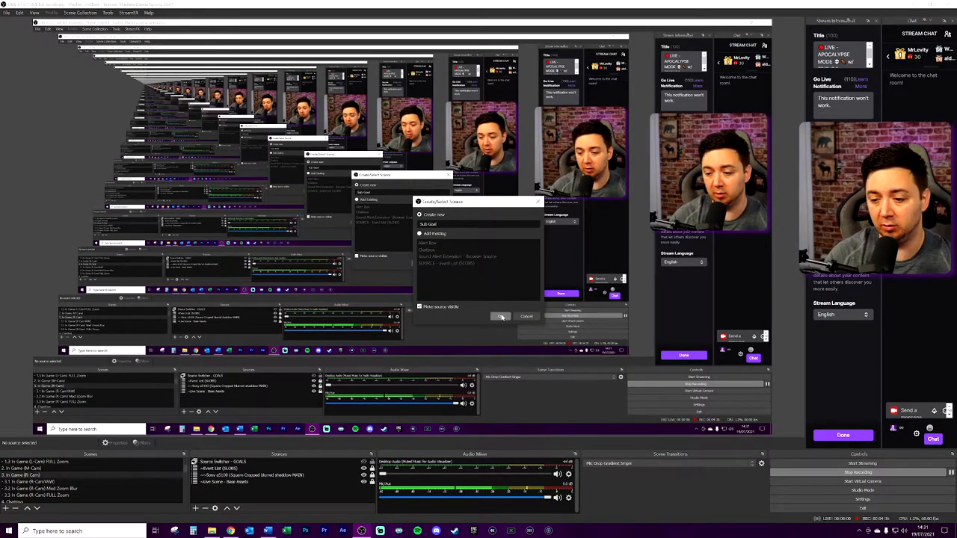
click(501, 317)
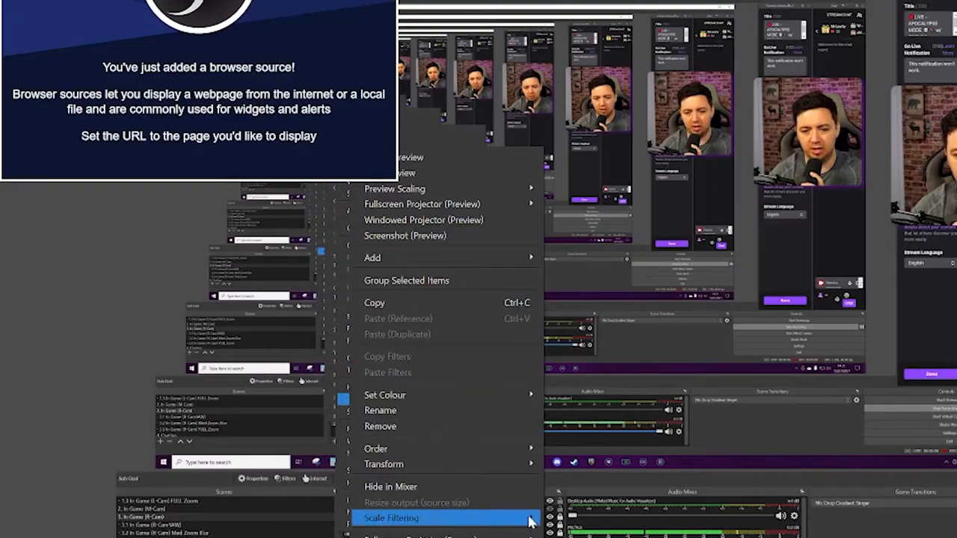
mouse_move(383, 404)
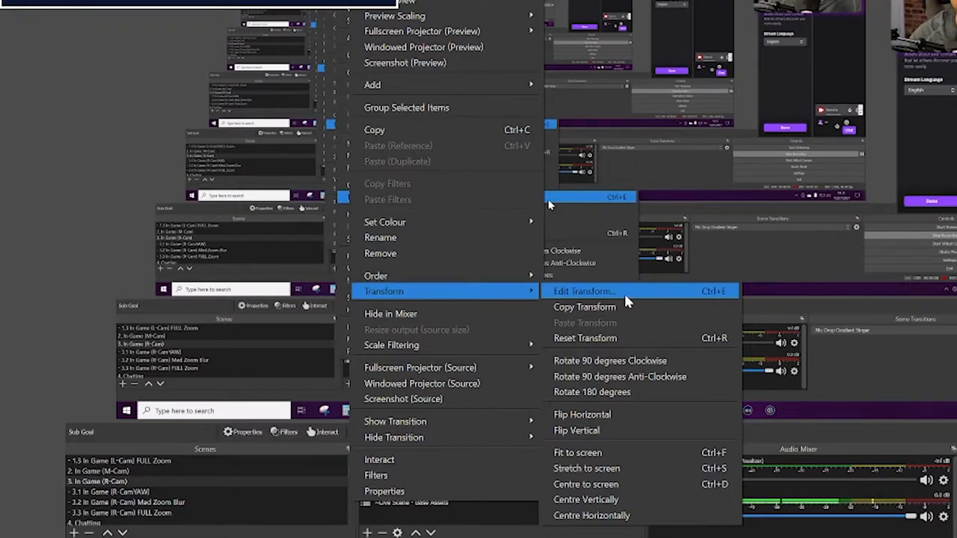
click(583, 290)
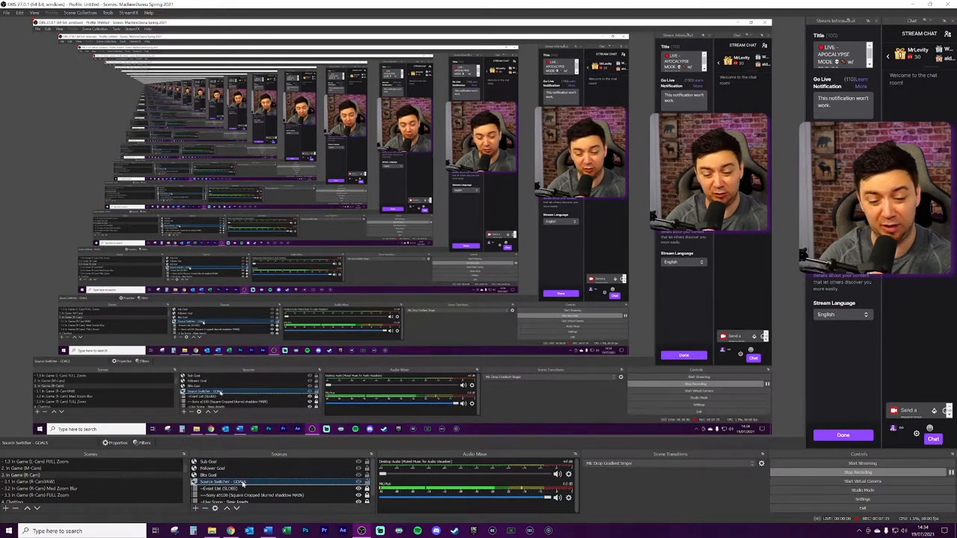
Step: Add Sub Goal, Follower Goal and Bits Goal entries to the GOALS switcher's sources list
double_click(219, 489)
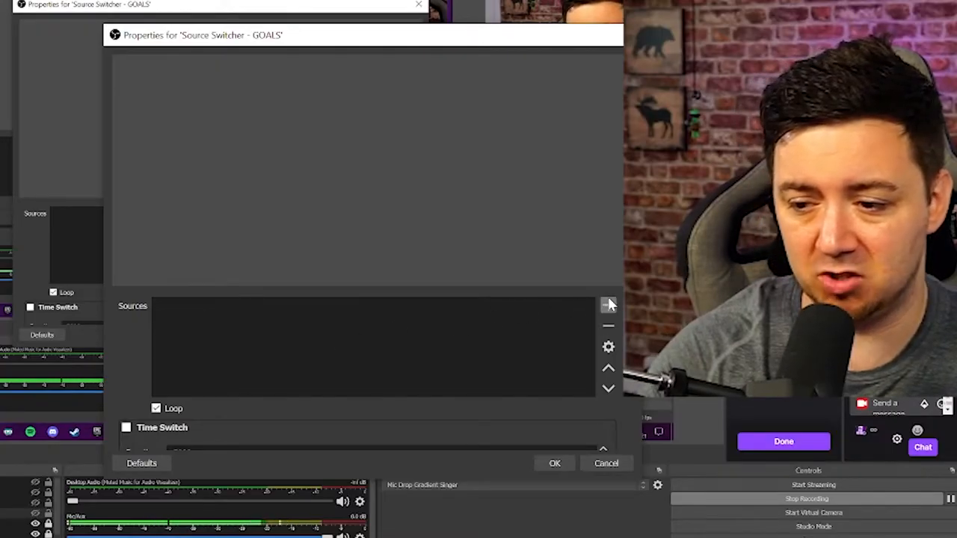
click(607, 305)
text(Follower G)
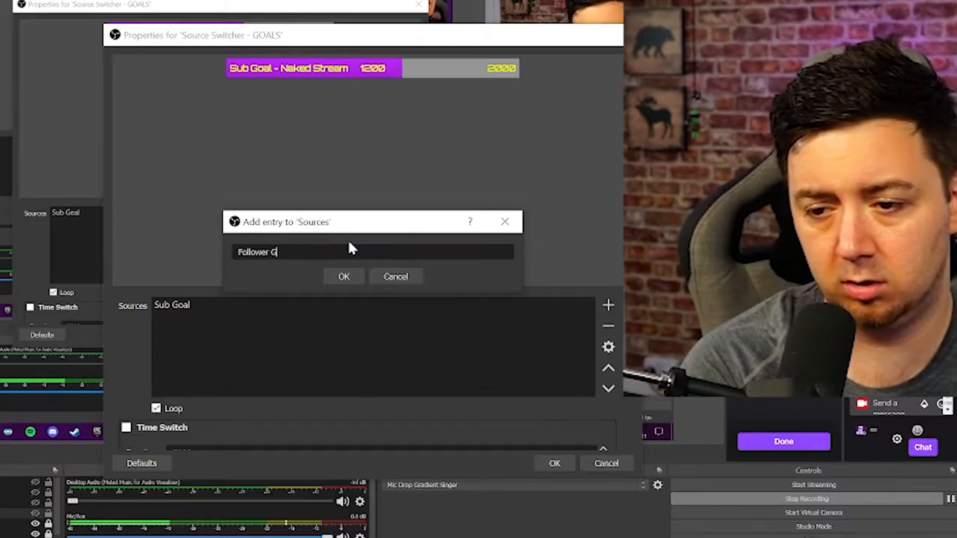
text(oal)
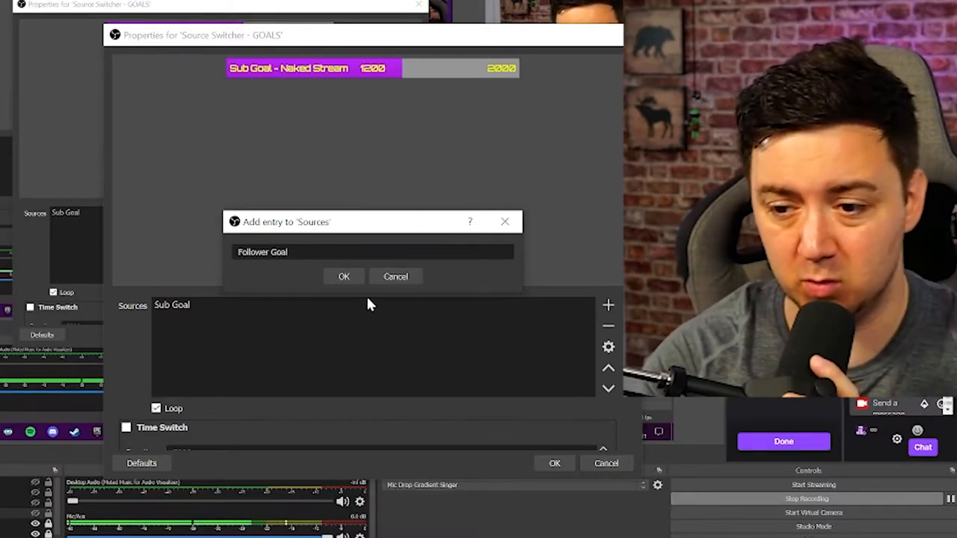
click(344, 275)
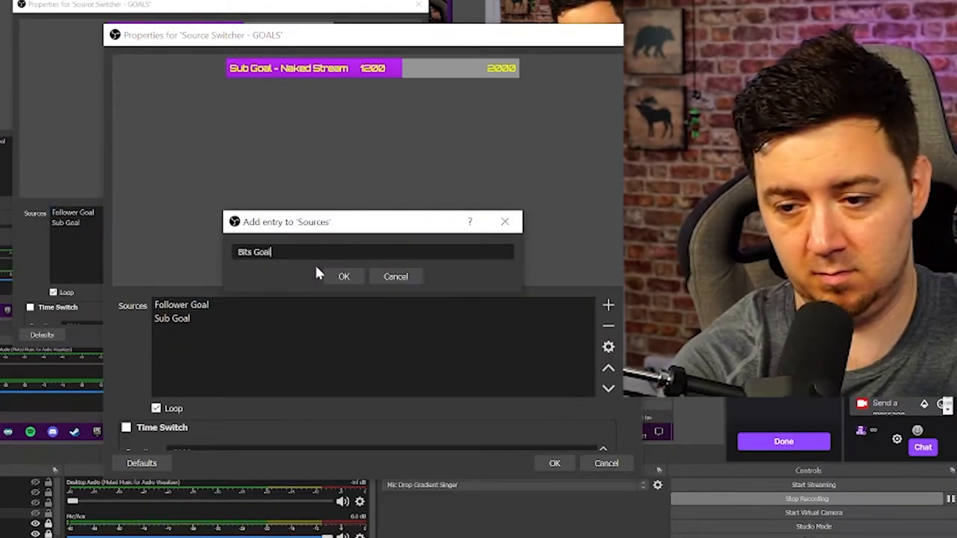
click(344, 275)
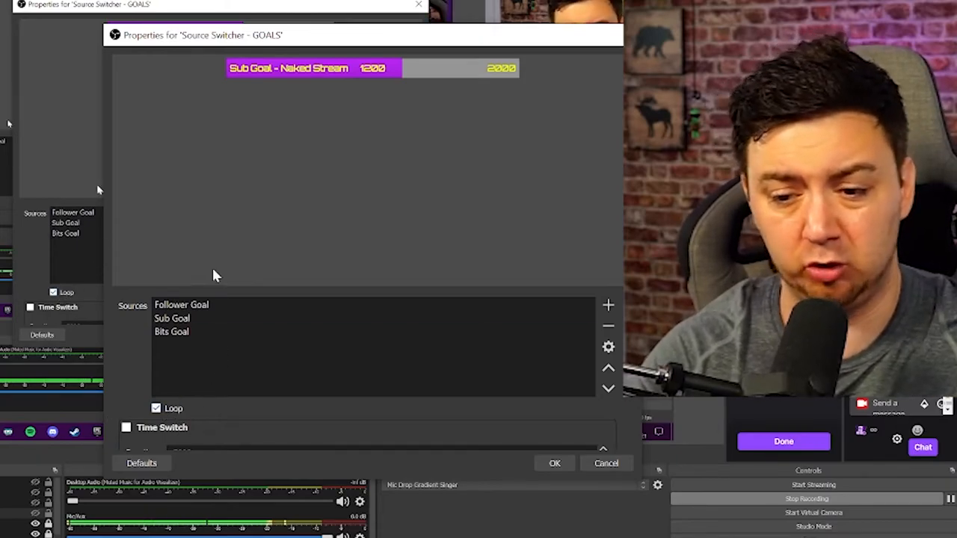
Step: Enable Time Switch with 4000 ms duration, switching to Next source
click(170, 332)
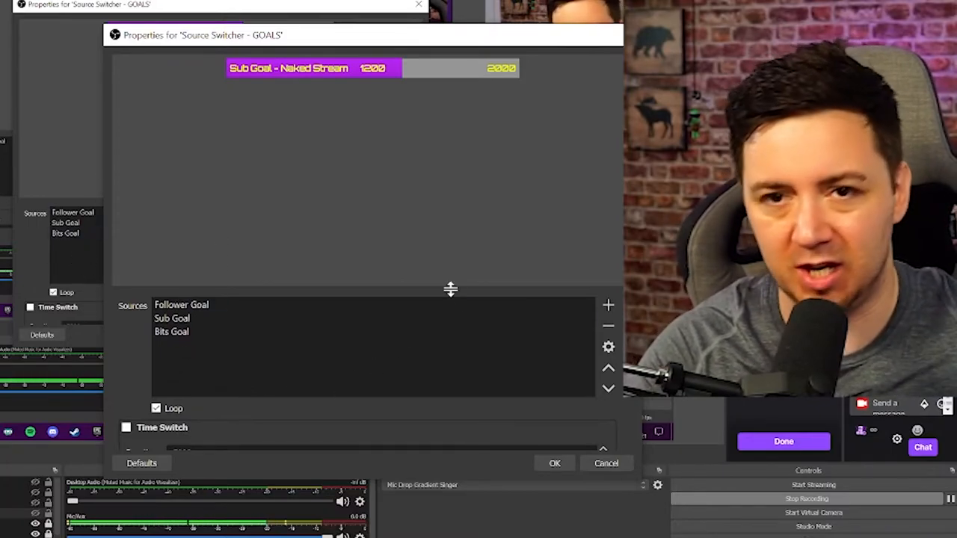
click(172, 317)
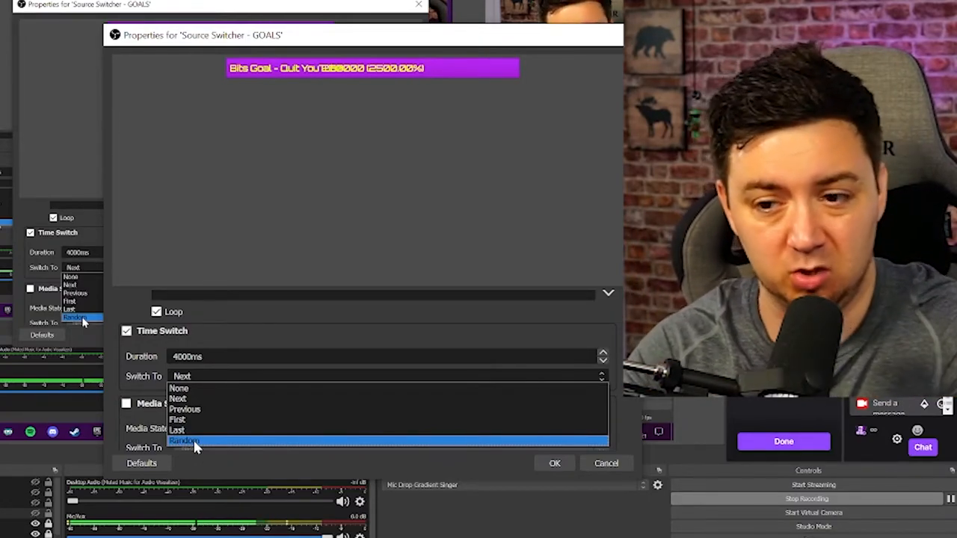
mouse_move(180, 389)
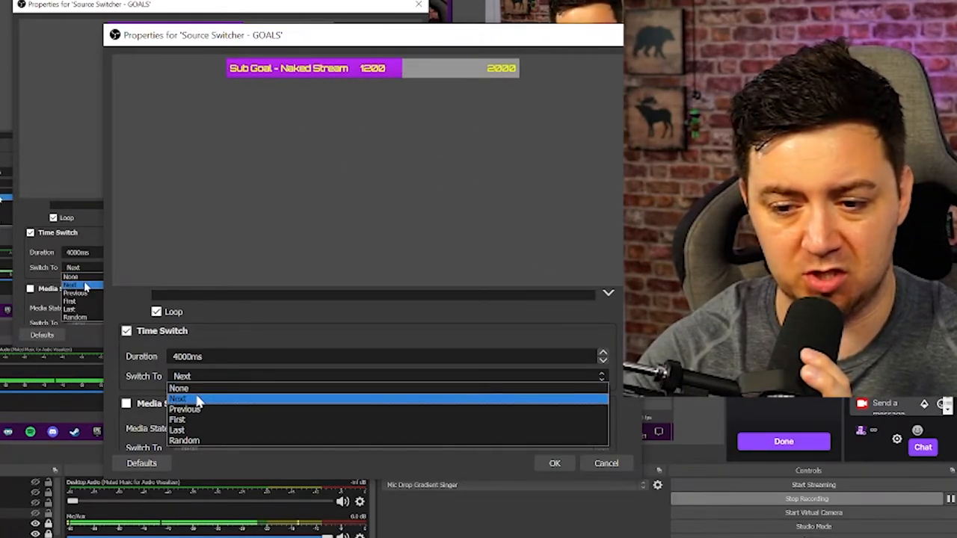
click(178, 398)
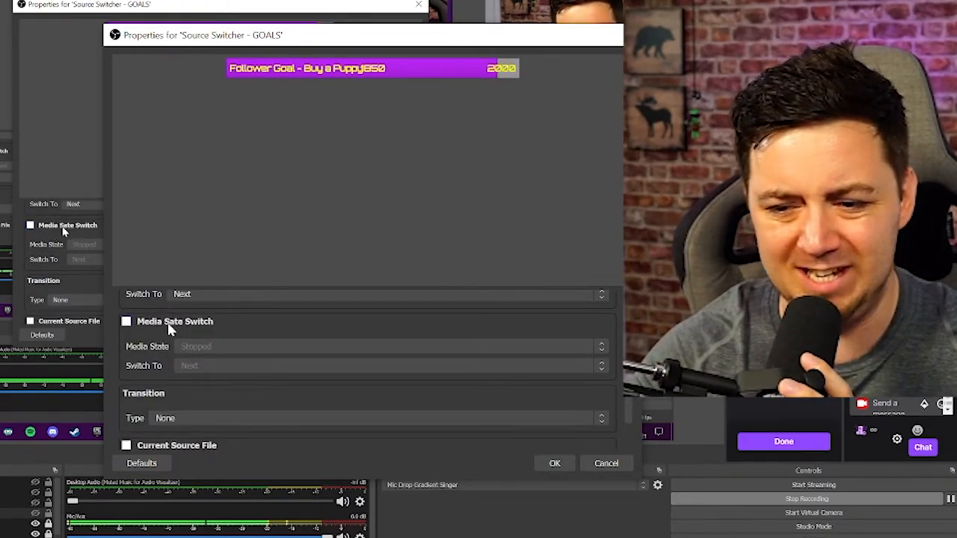
click(126, 320)
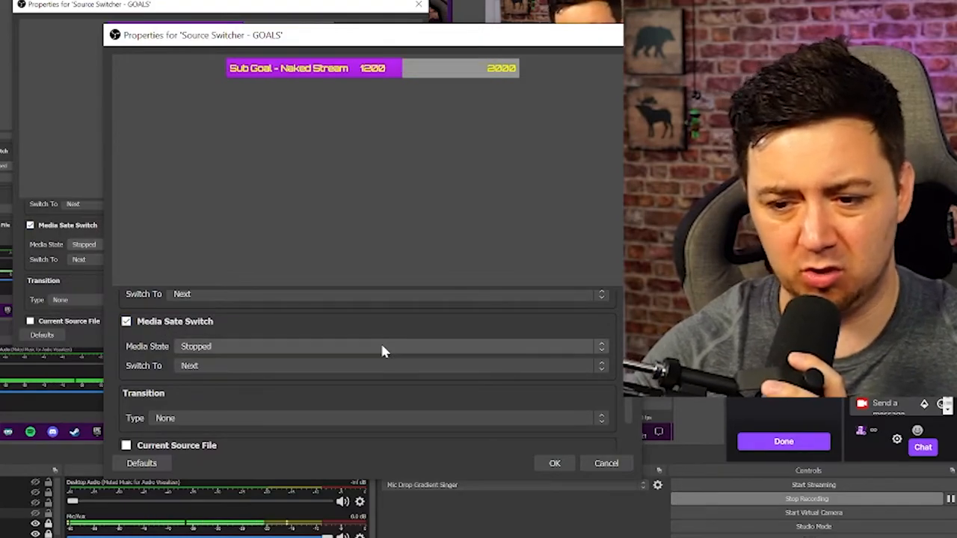
click(388, 347)
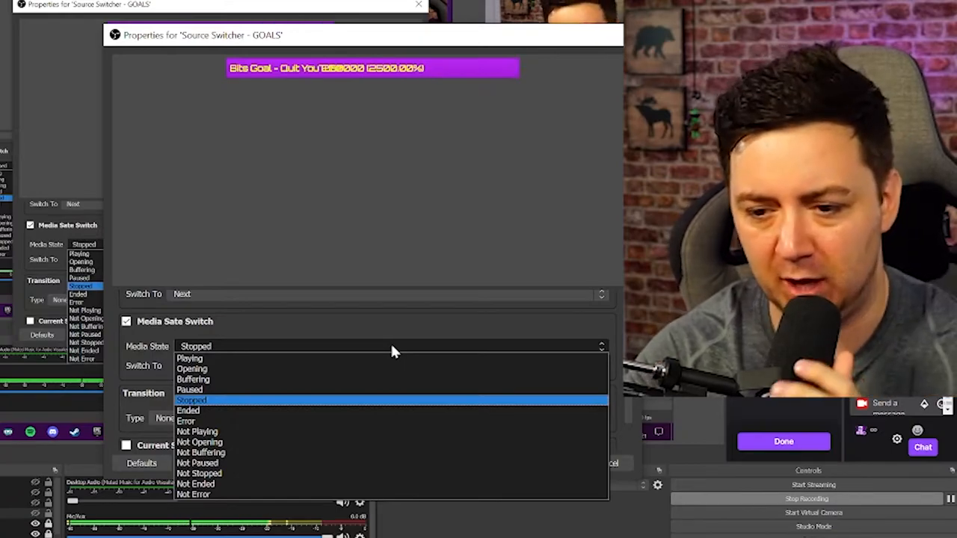
mouse_move(227, 410)
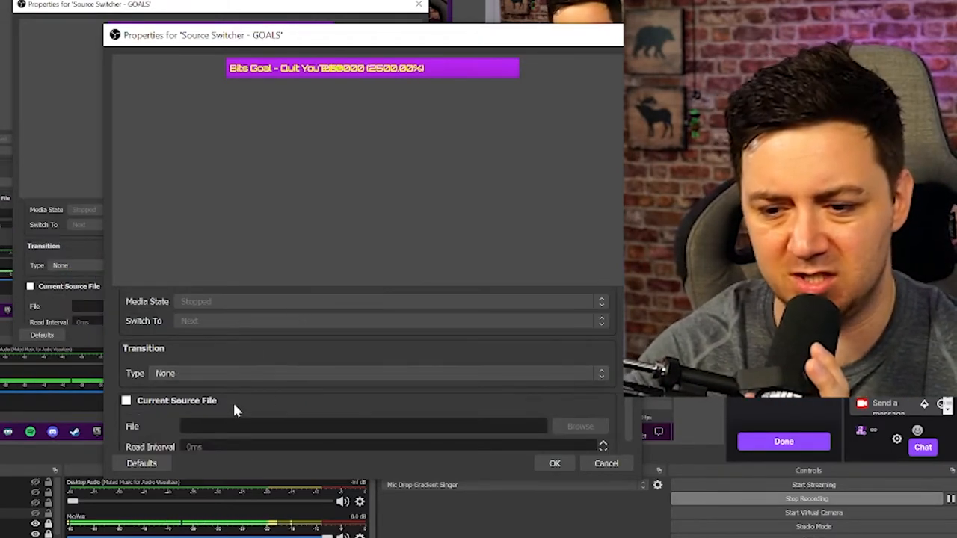
Step: Set the transition Type to Motion with a 300 ms duration
click(374, 374)
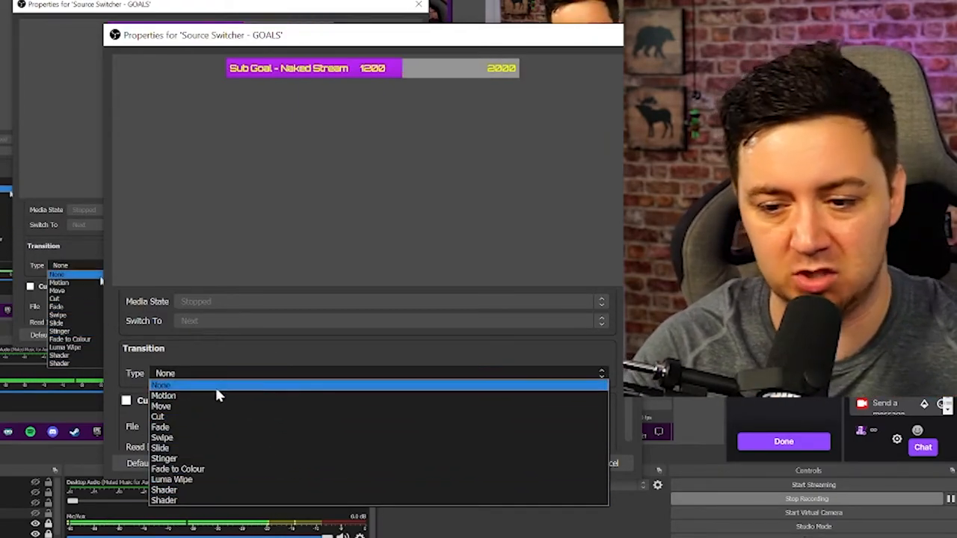
click(163, 394)
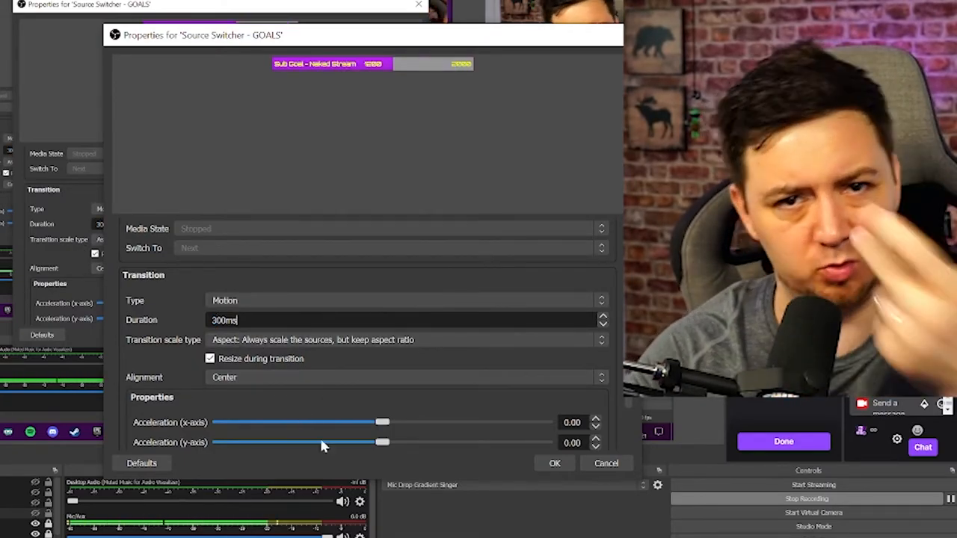
click(404, 340)
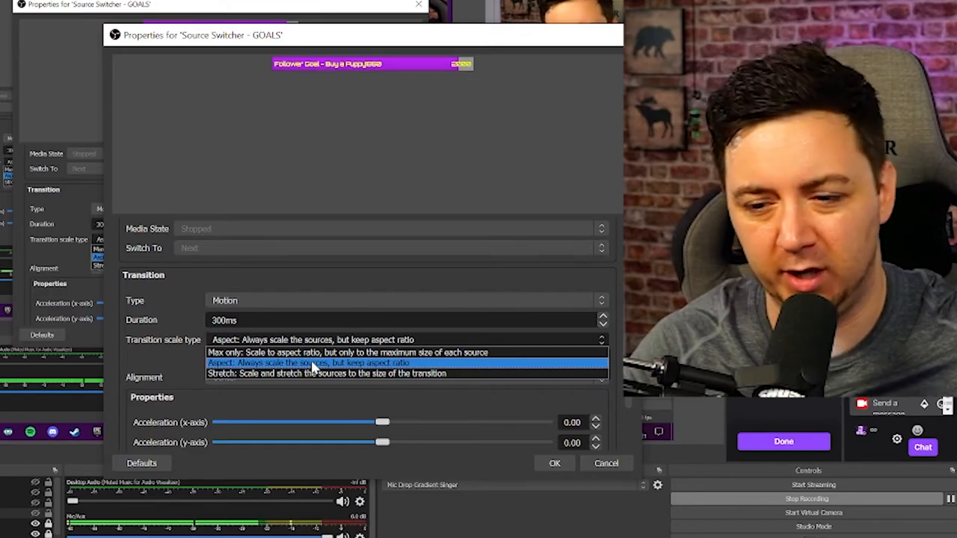
click(311, 364)
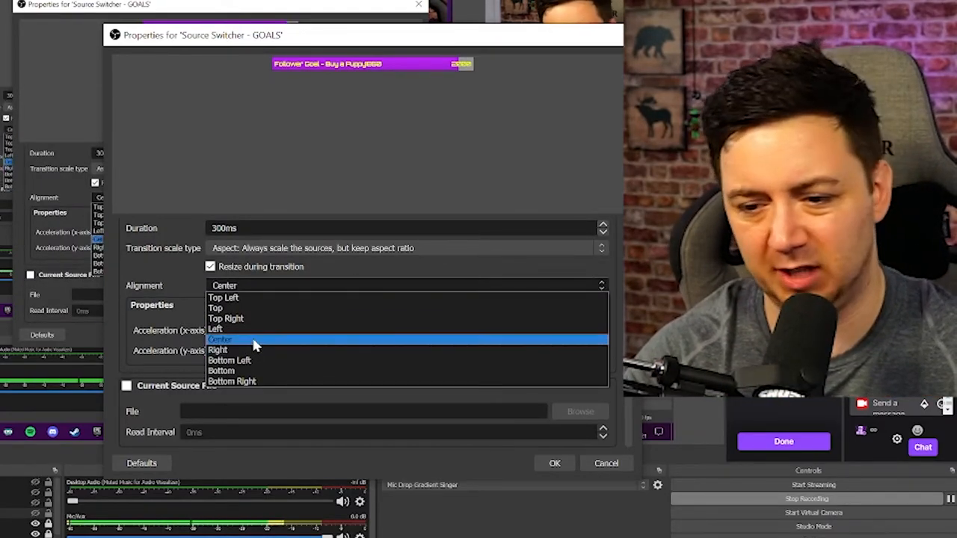
click(221, 340)
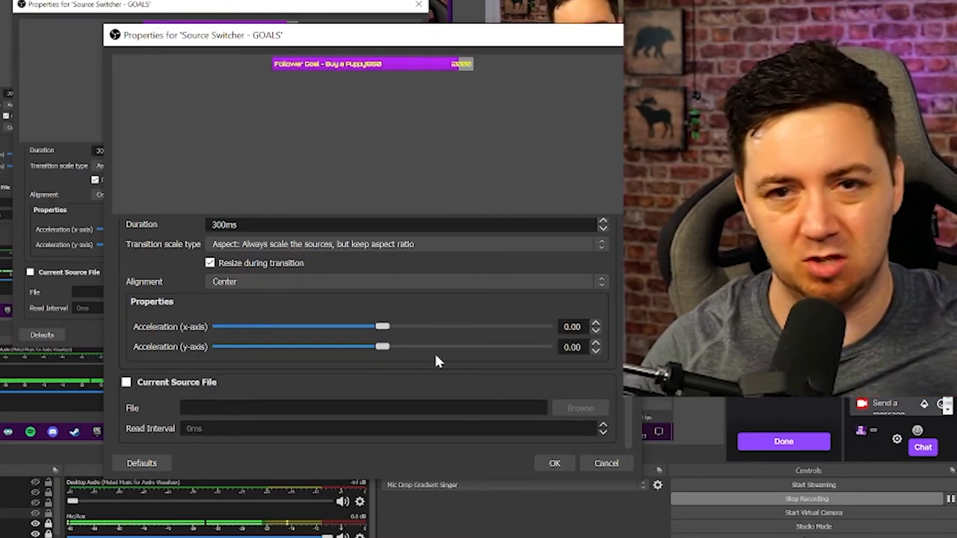
mouse_move(458, 443)
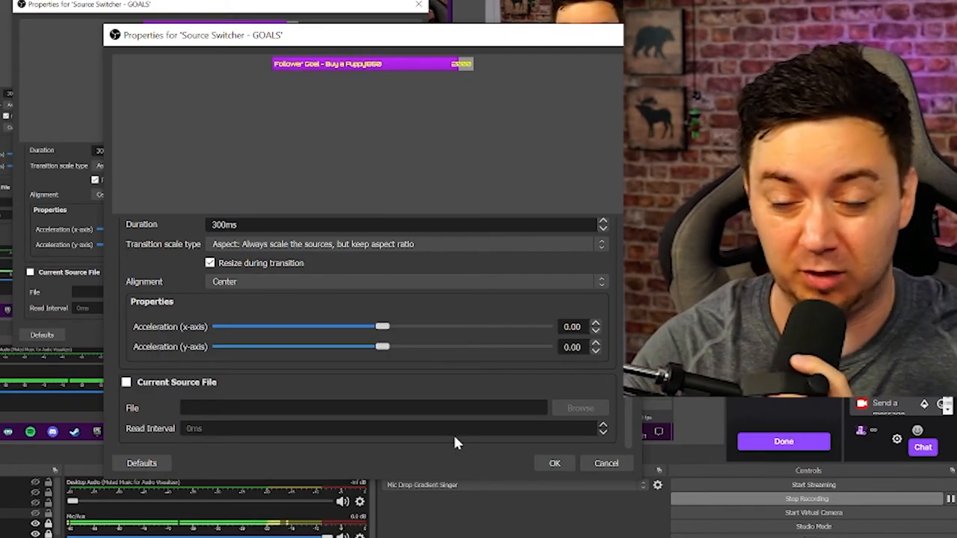